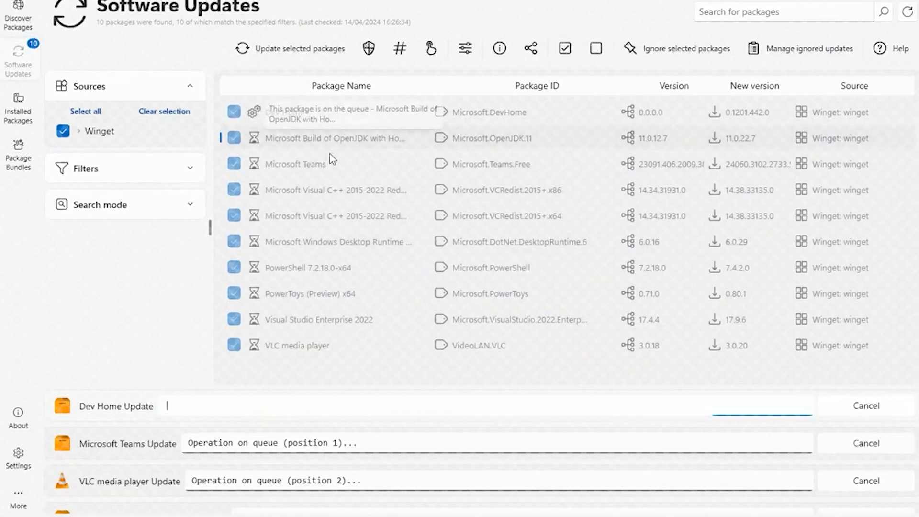
Step: Queue all ten WingetUI package updates, with Dev Home installing first
left_click(33, 72)
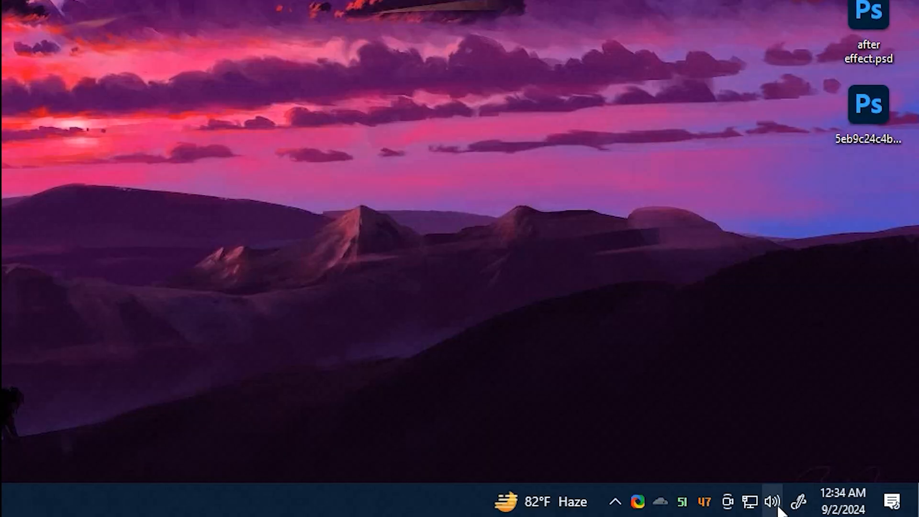
Step: Show EarTrumpet's per-app volume sliders for the Realtek HD Audio 2nd output
left_click(773, 501)
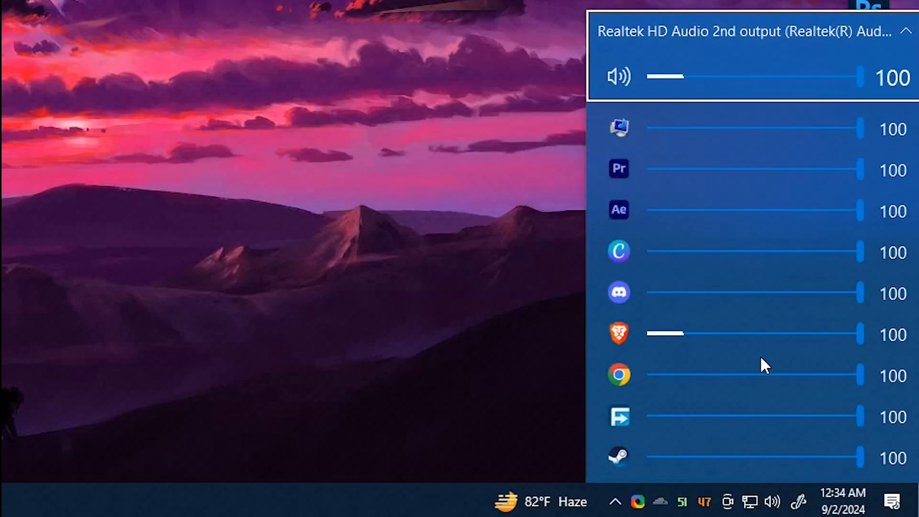
left_click_drag(855, 457, 756, 457)
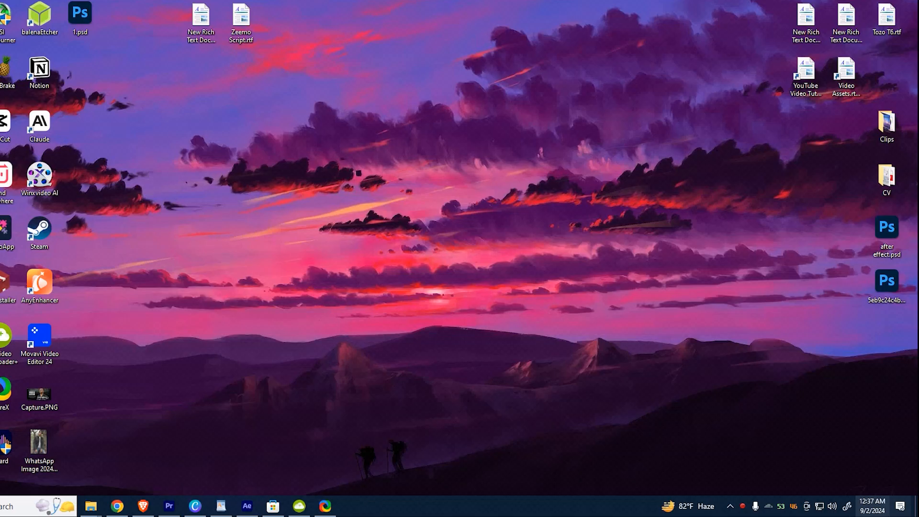
mouse_move(297, 253)
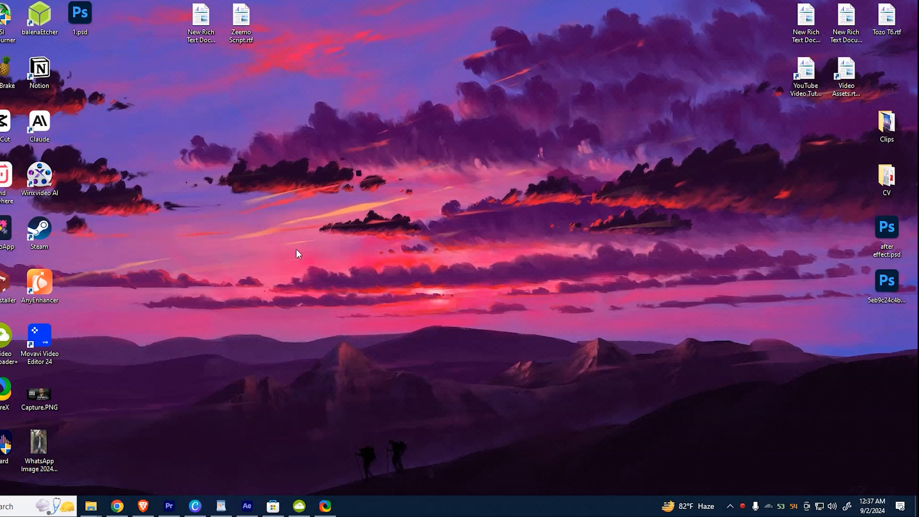
left_click(831, 507)
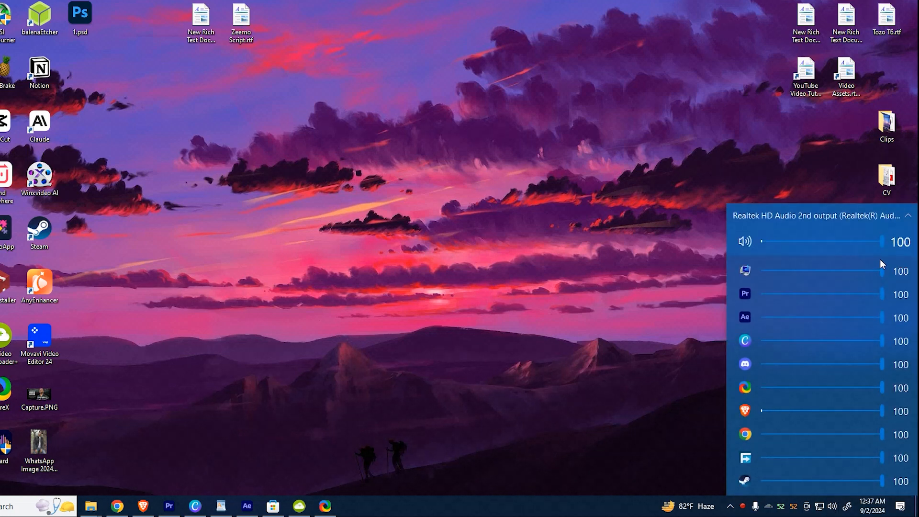
scroll("down", 3)
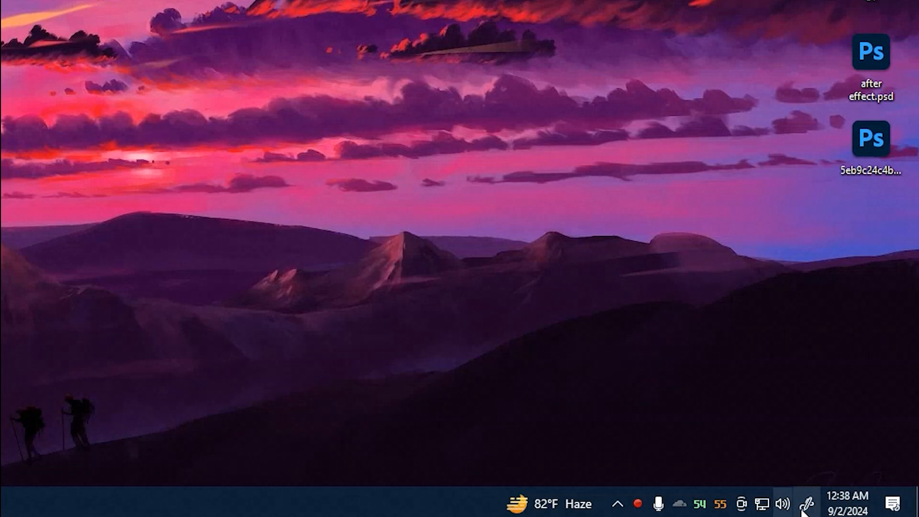
left_click(782, 503)
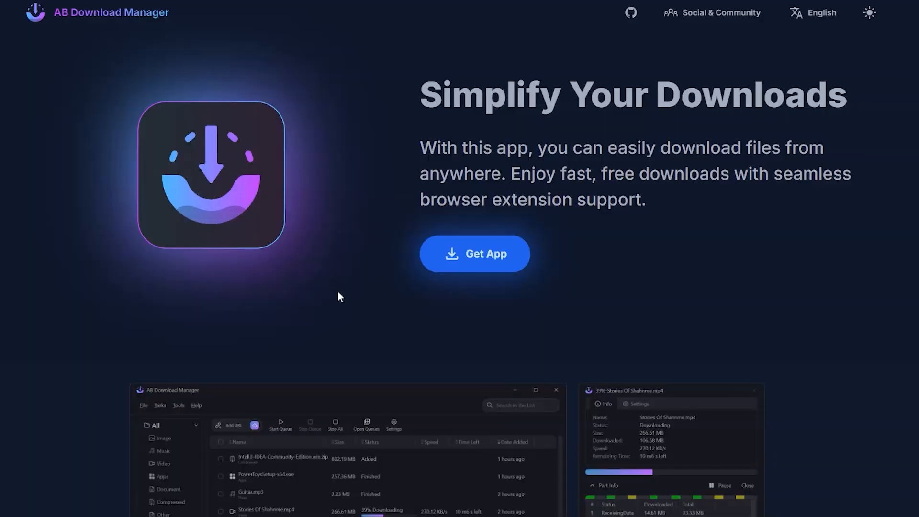
Step: View AB Download Manager's Appearance settings: theme, start on boot, notification sound
scroll("down", 3)
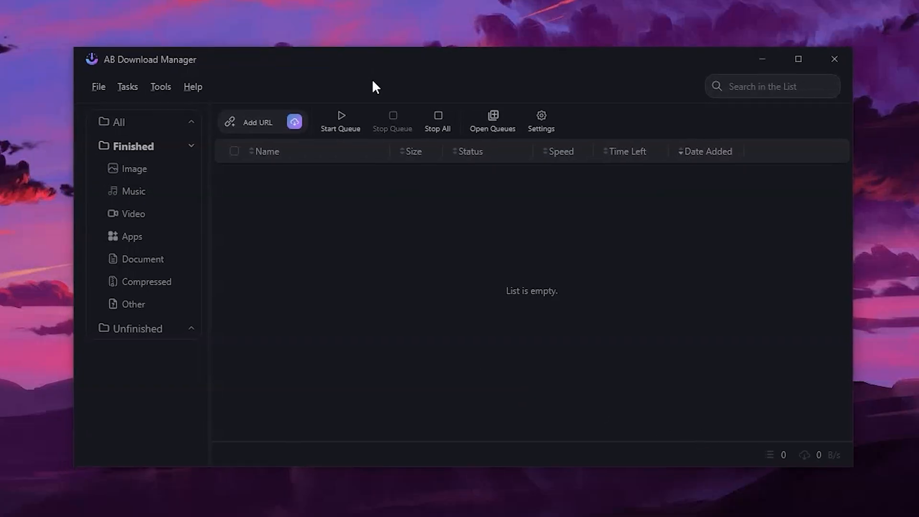
left_click(540, 120)
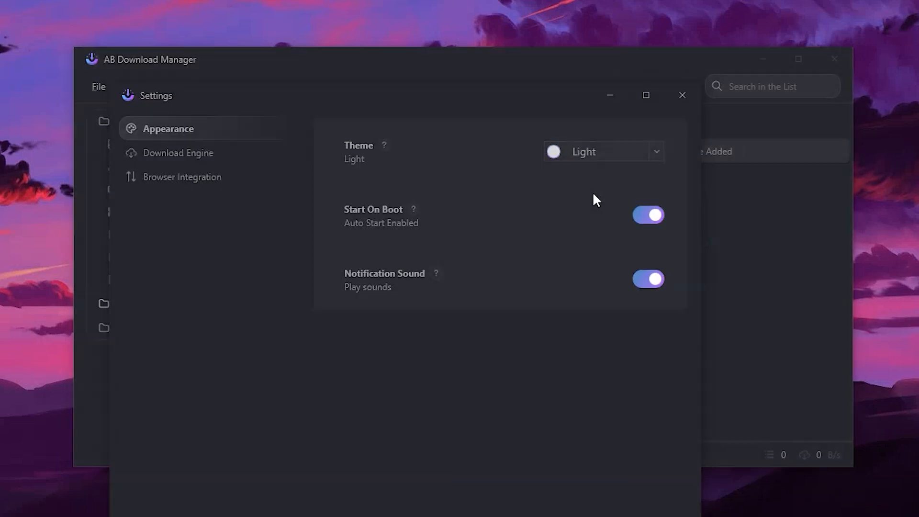
left_click(603, 151)
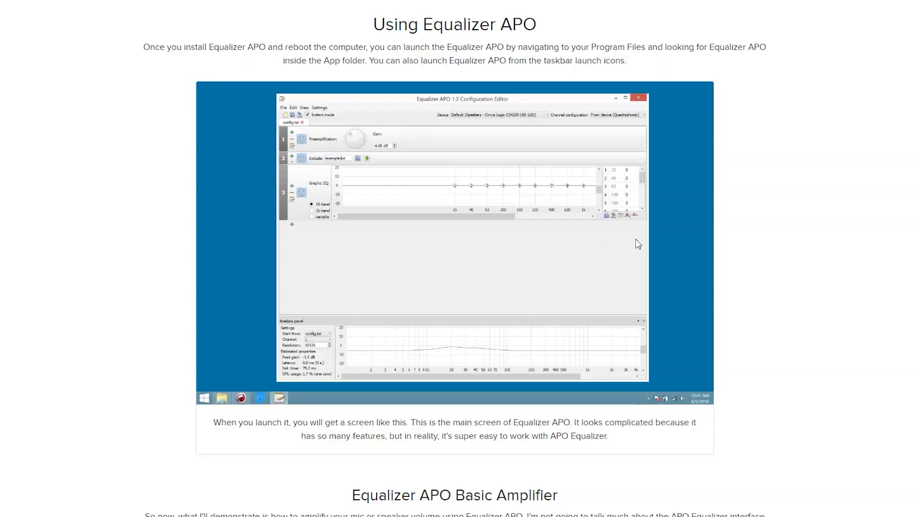
Step: Scroll the Equalizer APO guide past the main screen to Basic Amplifier
scroll("down", 3)
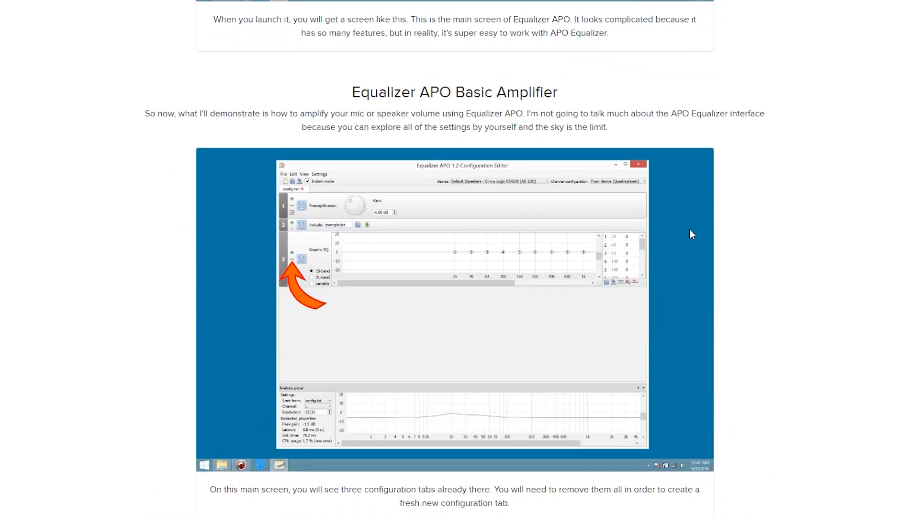
scroll("down", 3)
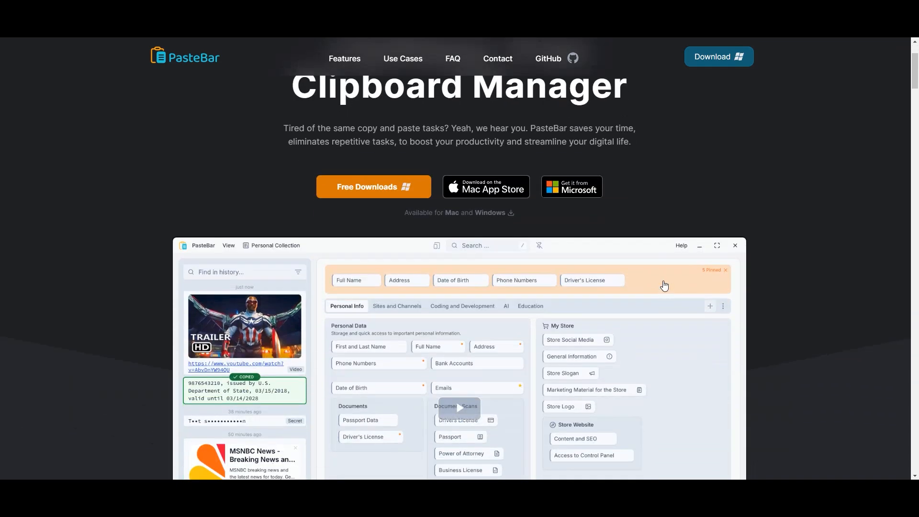
Step: Scroll the PasteBar homepage below the demo window to the management section
scroll("down", 3)
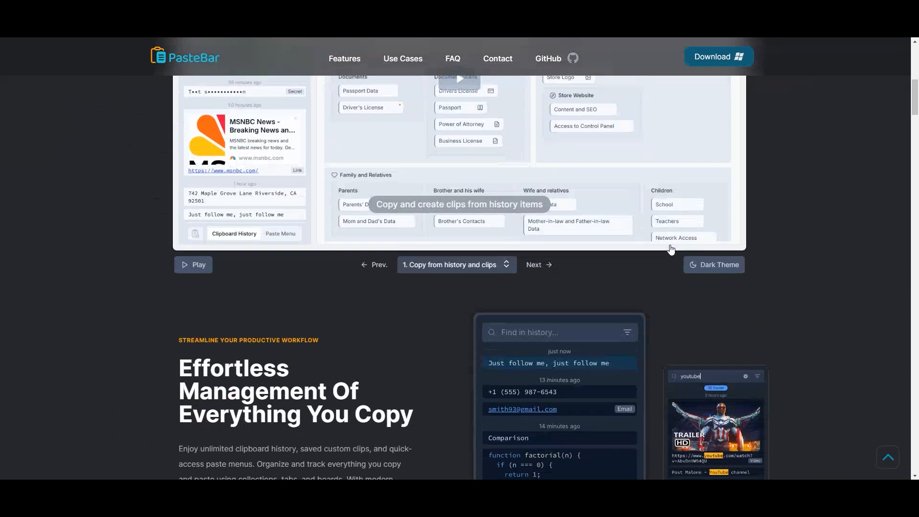